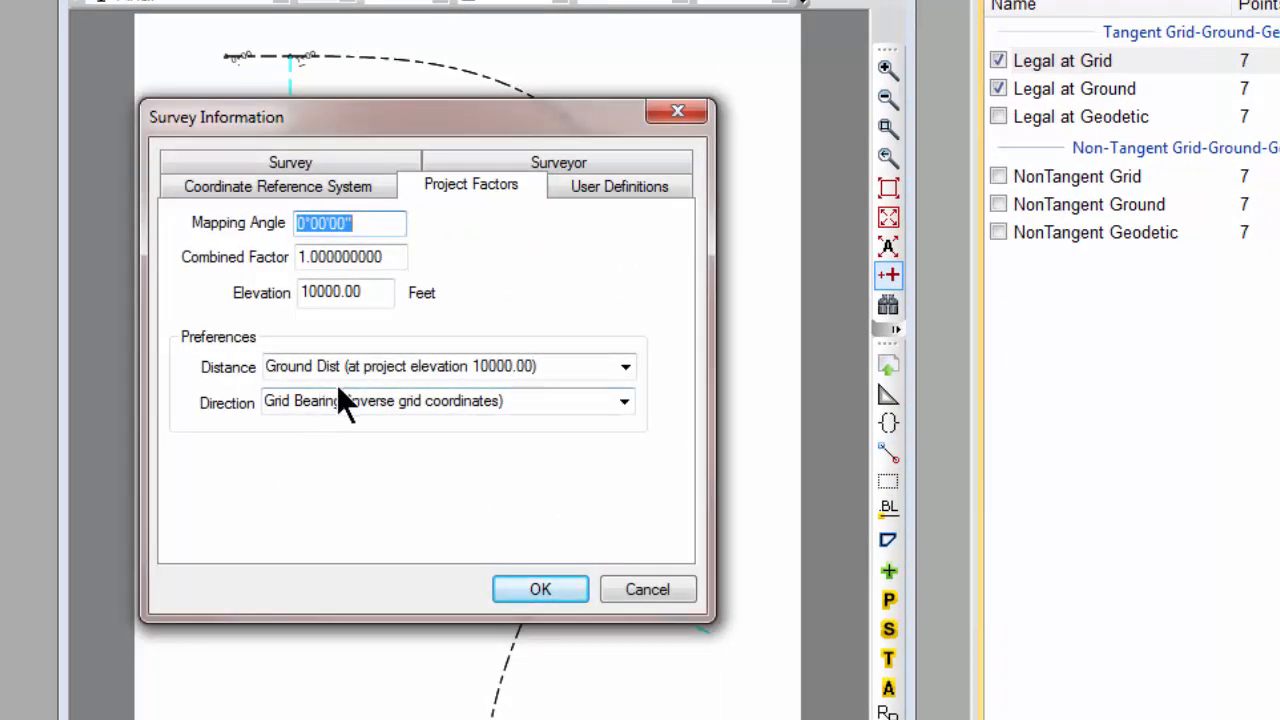
pyautogui.moveTo(316, 430)
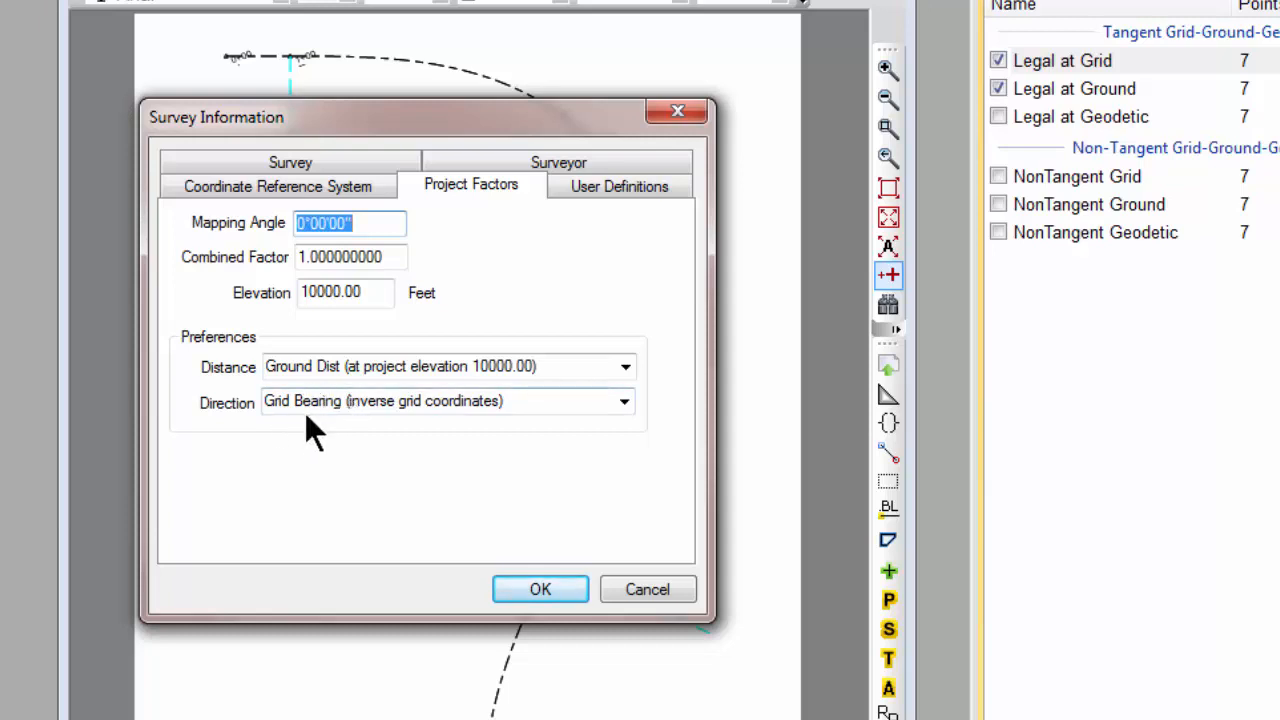
pyautogui.moveTo(322, 340)
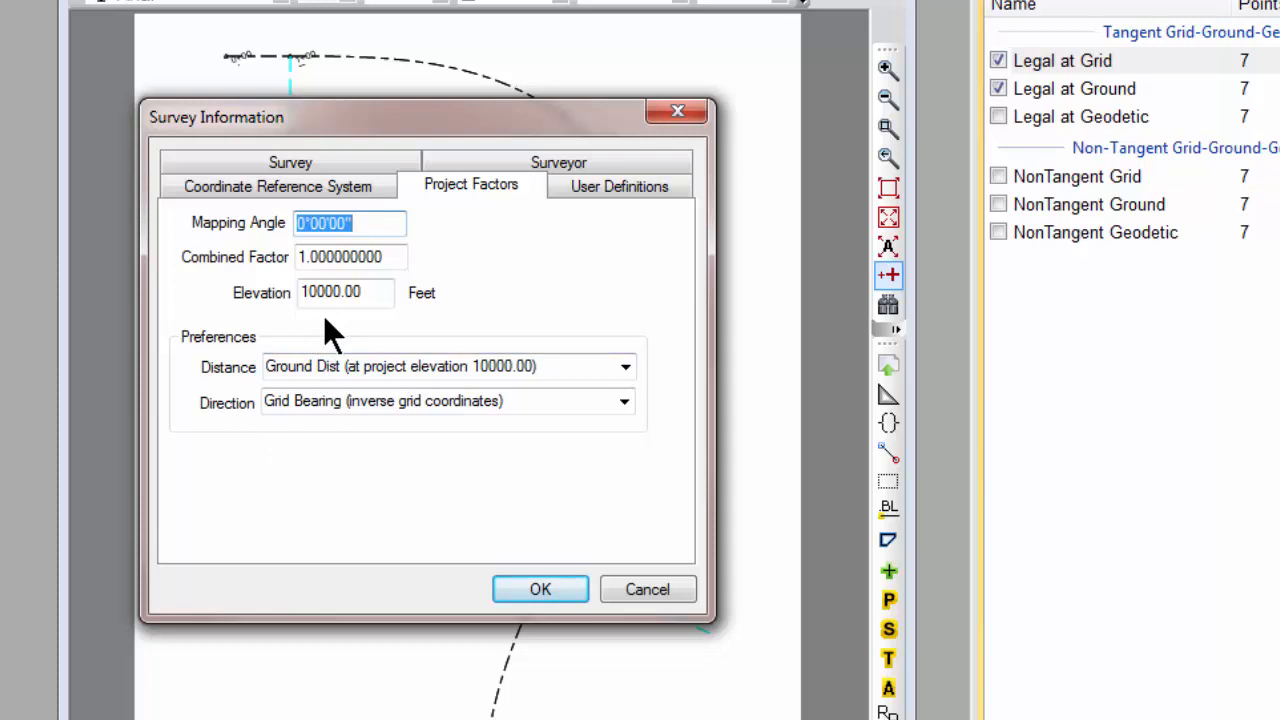
pyautogui.moveTo(540, 588)
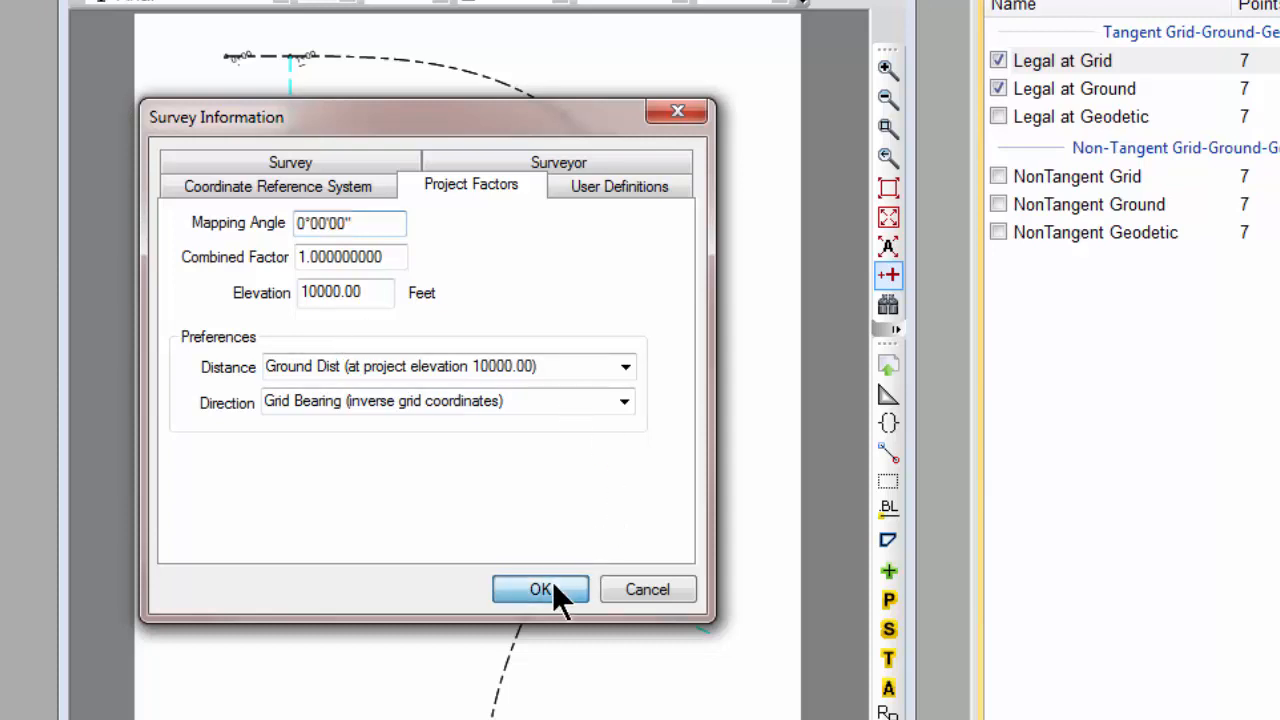
# Step: Accept the project survey settings and bring up the Random Inverse calculator showing the Ground Dist field
pyautogui.click(540, 588)
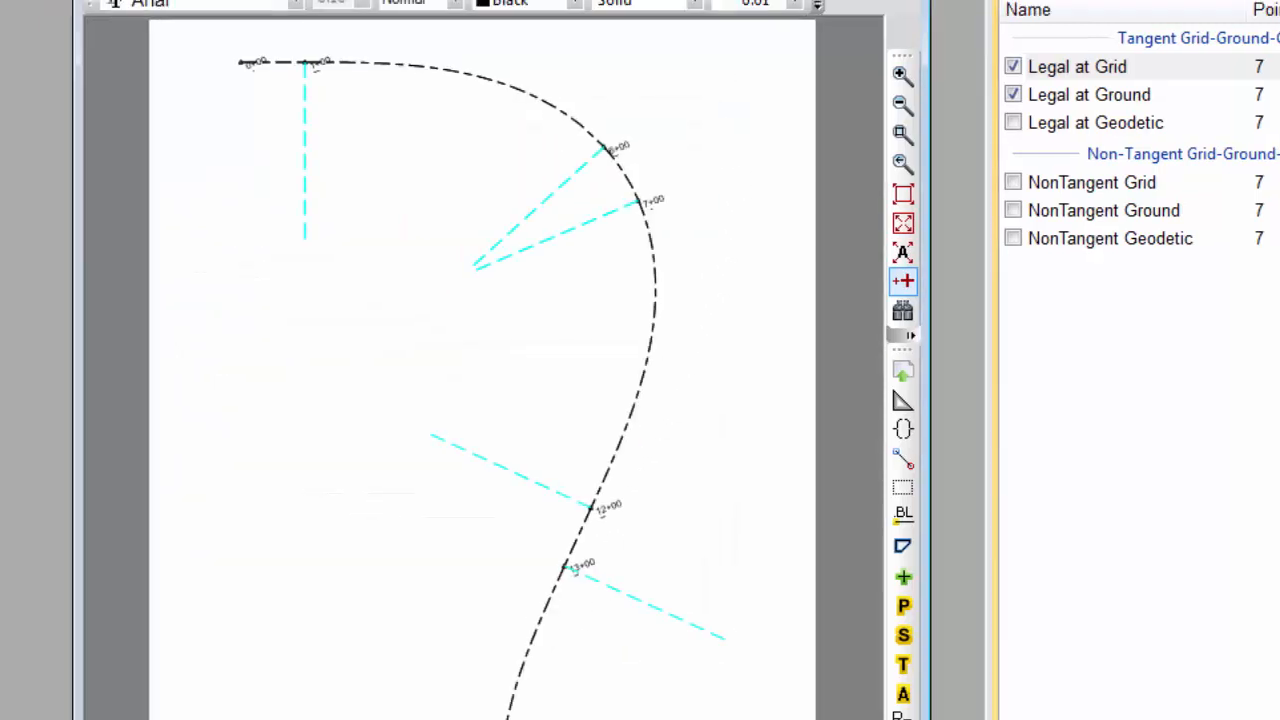
pyautogui.click(1116, 40)
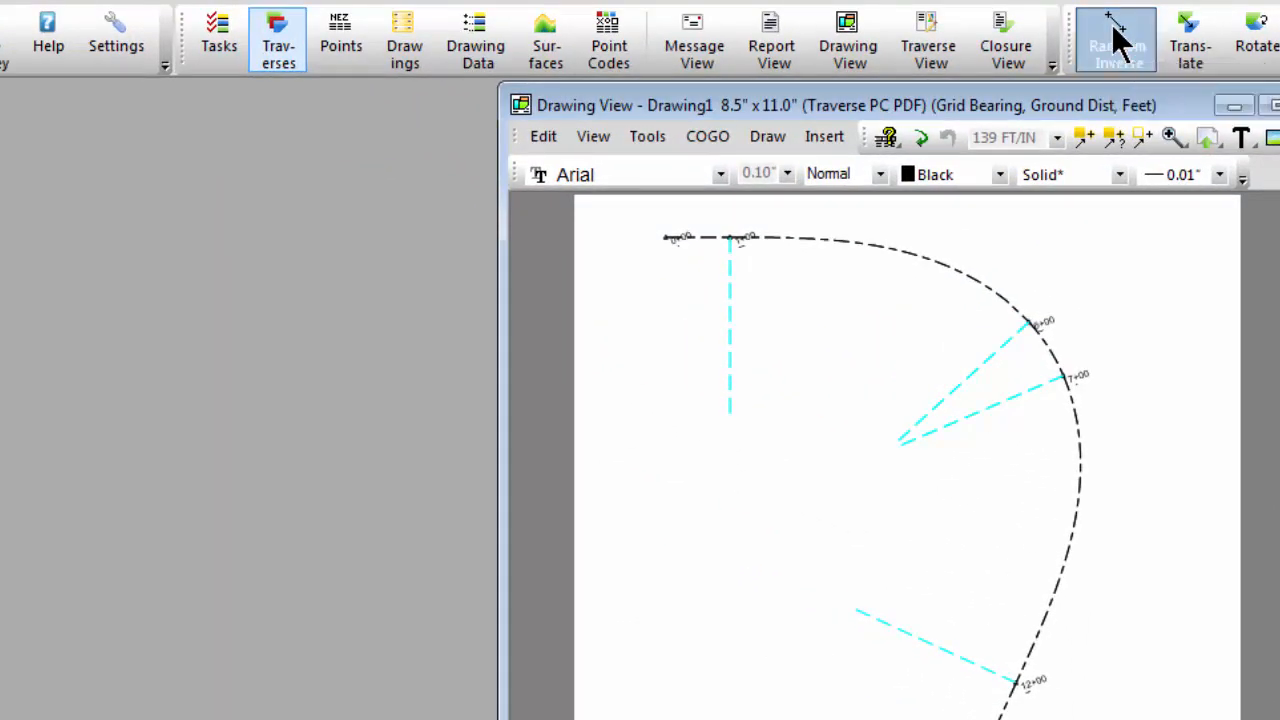
pyautogui.click(1116, 38)
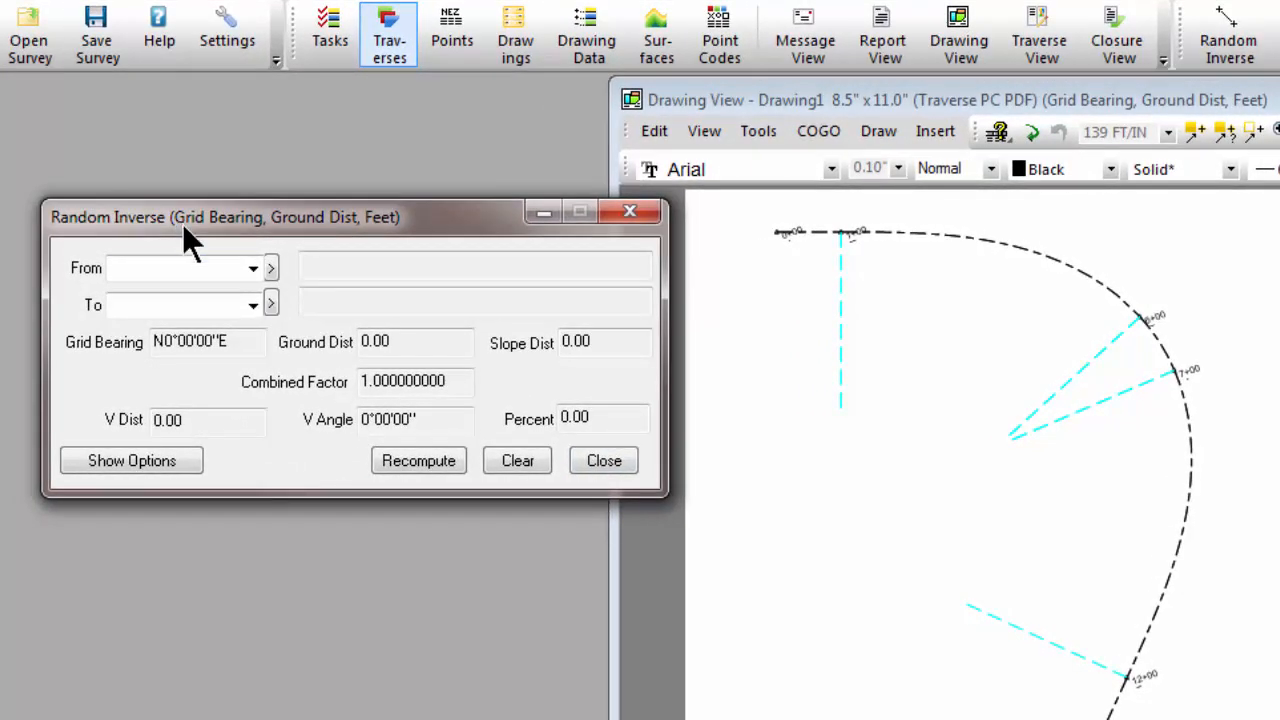
pyautogui.moveTo(330, 240)
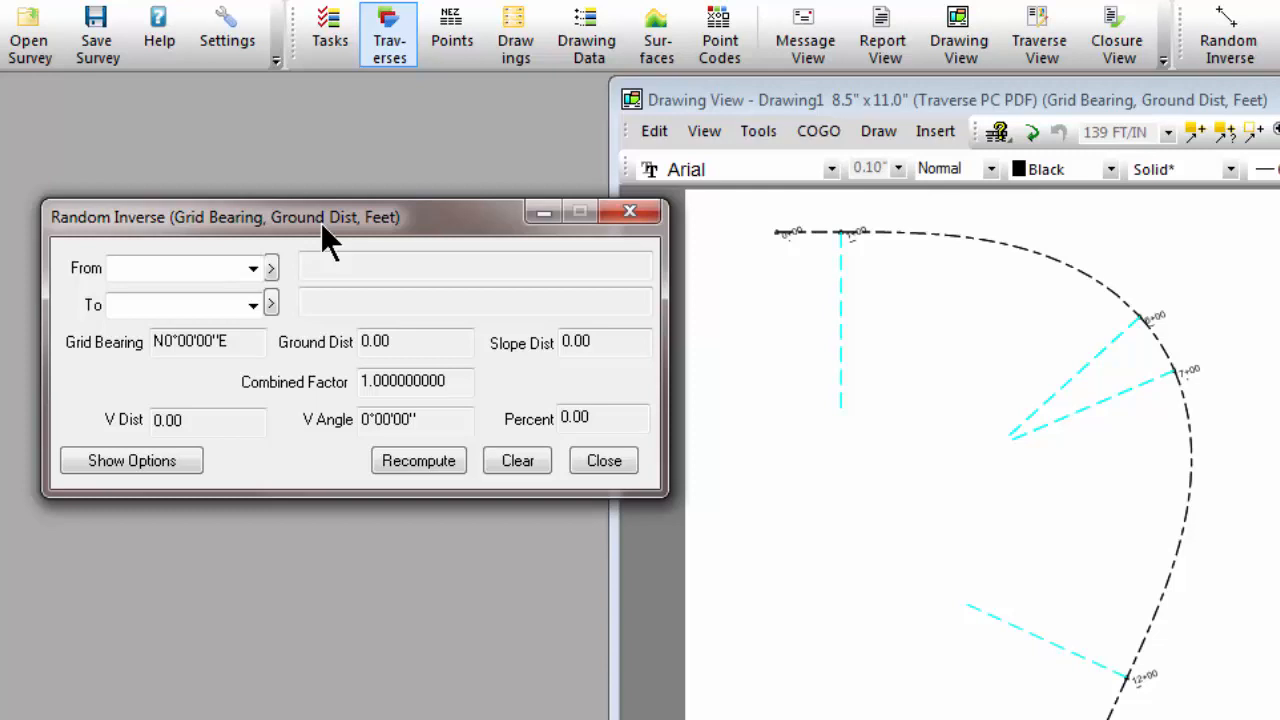
pyautogui.moveTo(272, 244)
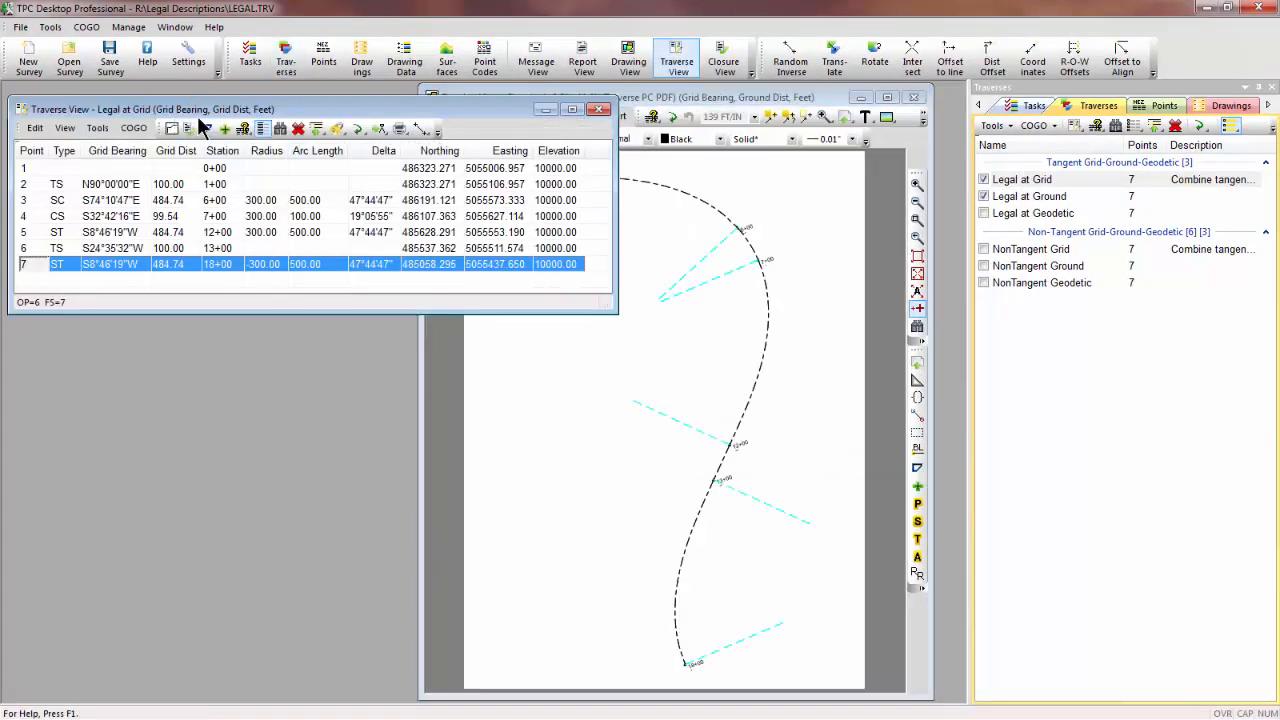
# Step: Confirm the Legal at Grid view format uses Grid Dist, then inverse points 6 to 7 for 484.74
pyautogui.click(318, 168)
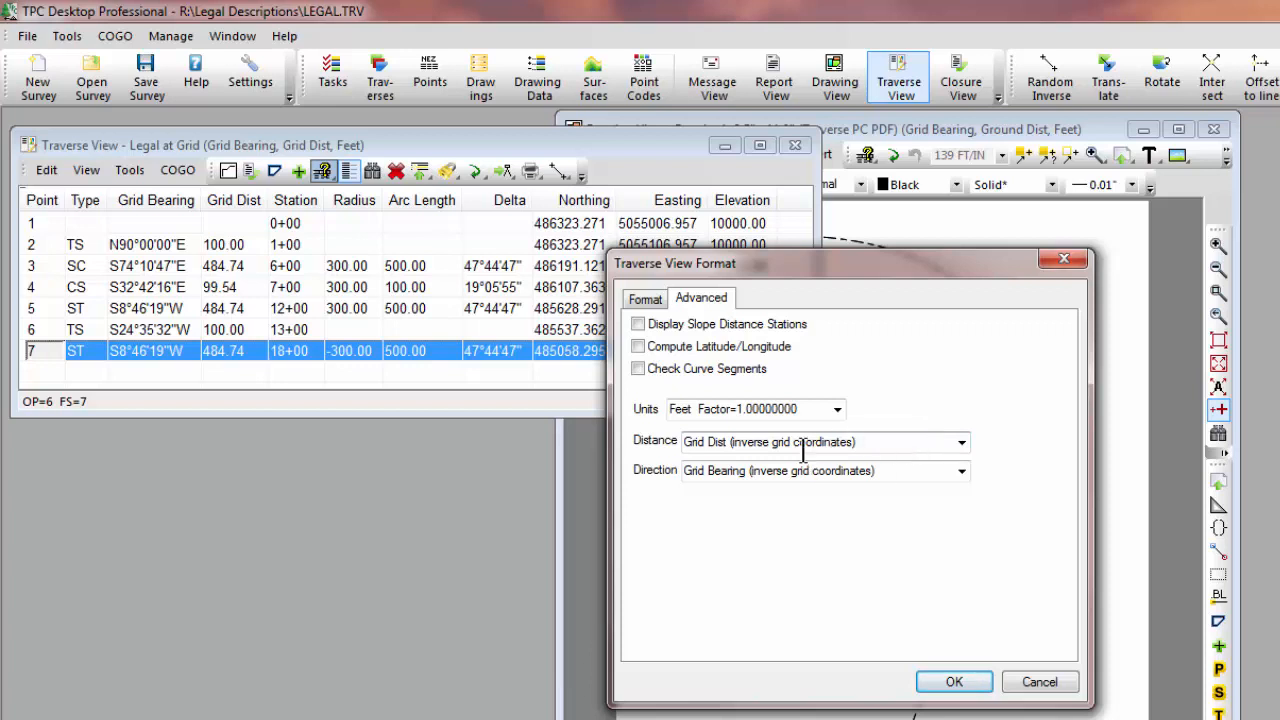
pyautogui.moveTo(808, 464)
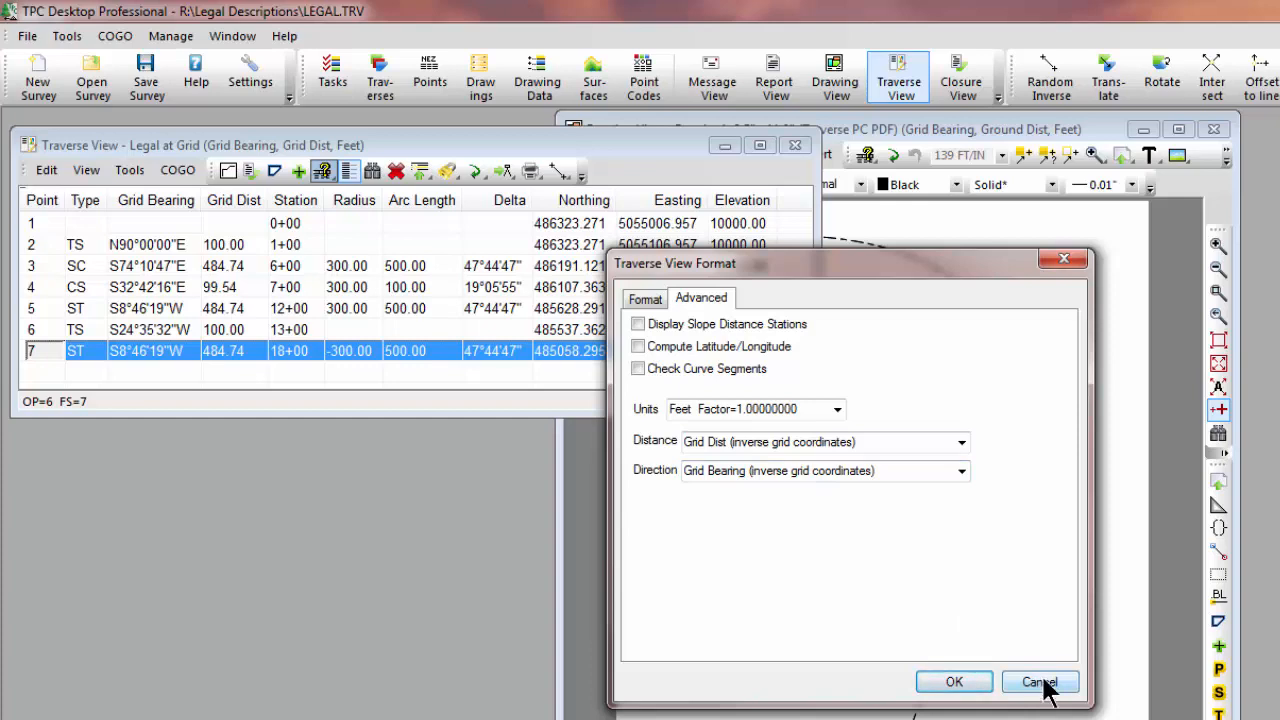
pyautogui.click(1040, 680)
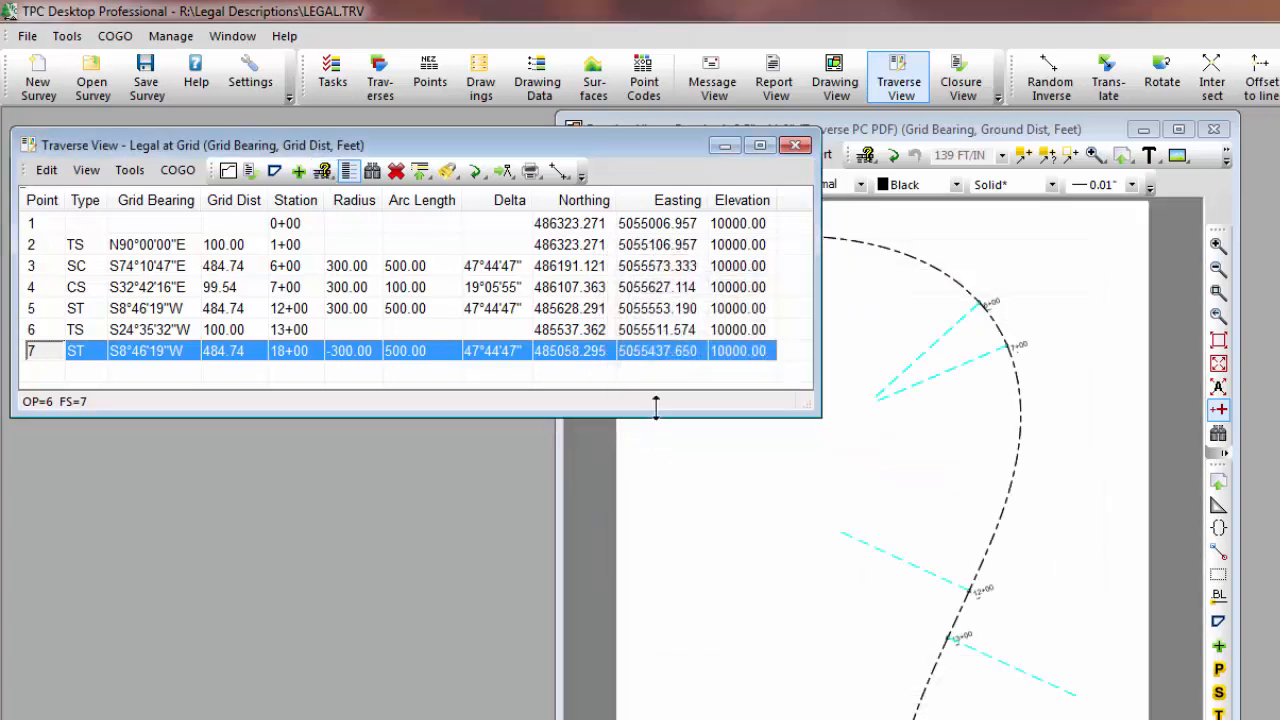
pyautogui.click(580, 176)
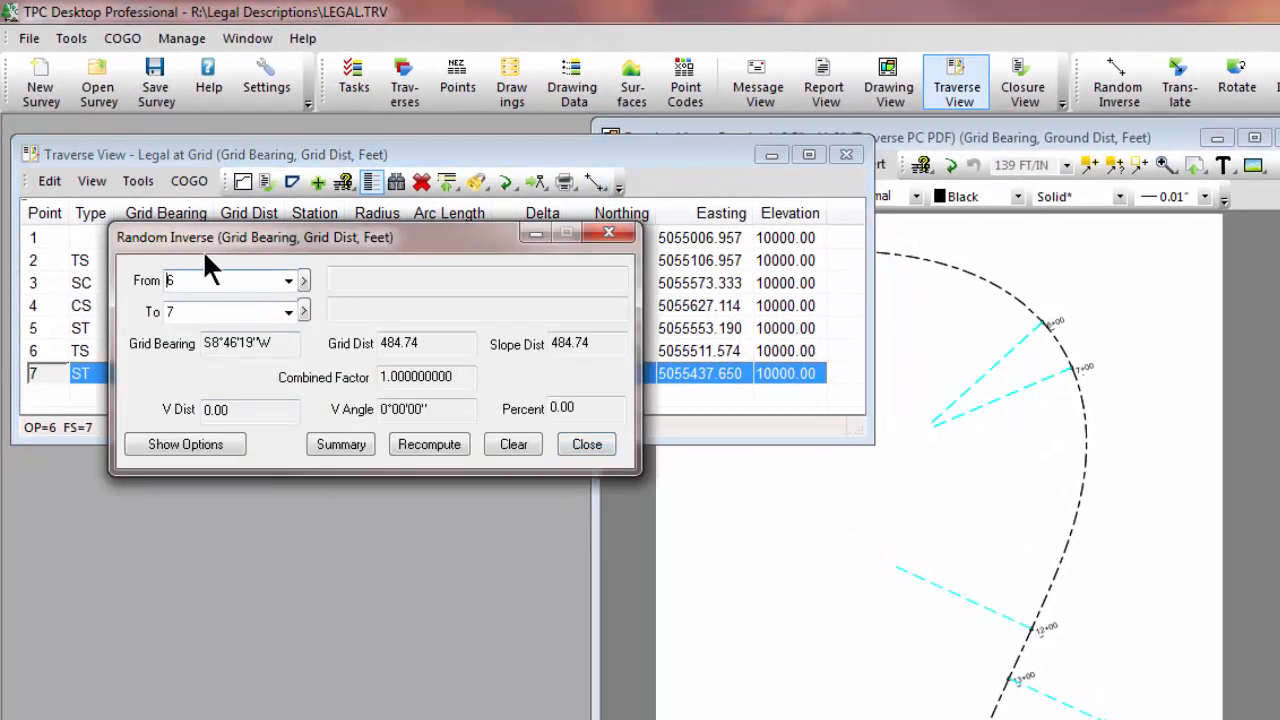
pyautogui.moveTo(330, 256)
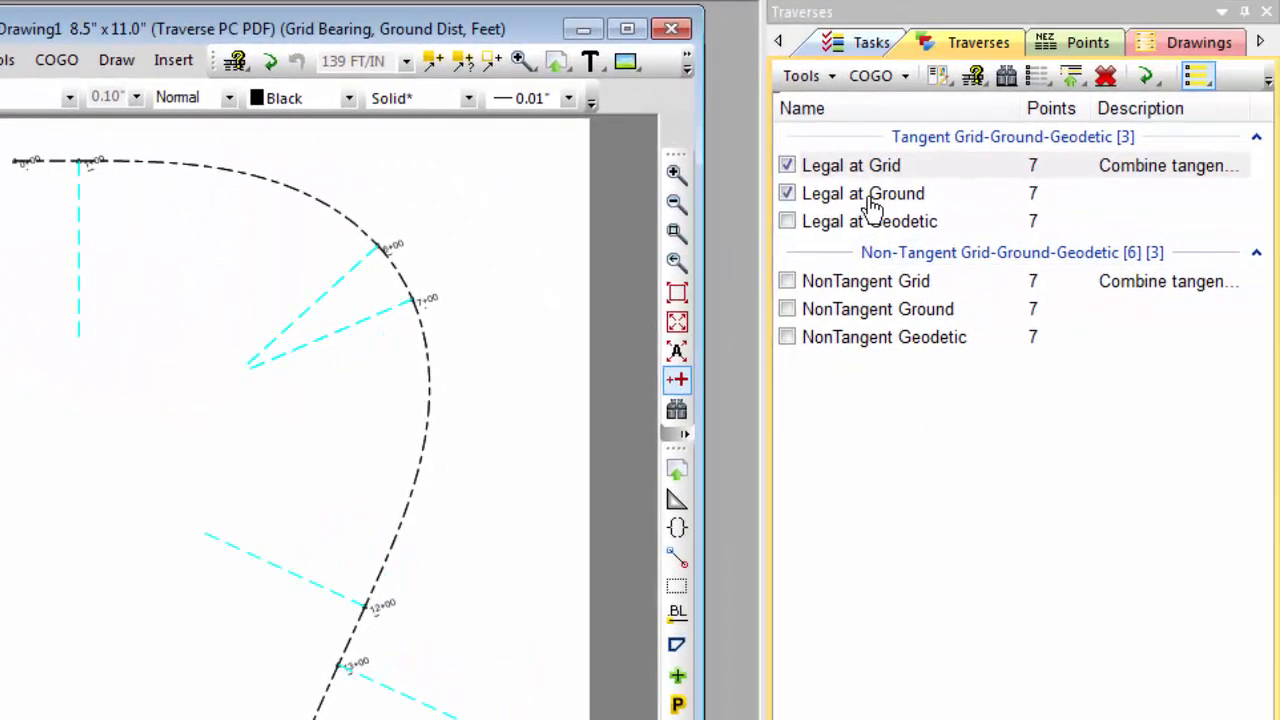
# Step: Bring up the Legal at Ground traverse and accept its ground-distance view format
pyautogui.doubleClick(862, 192)
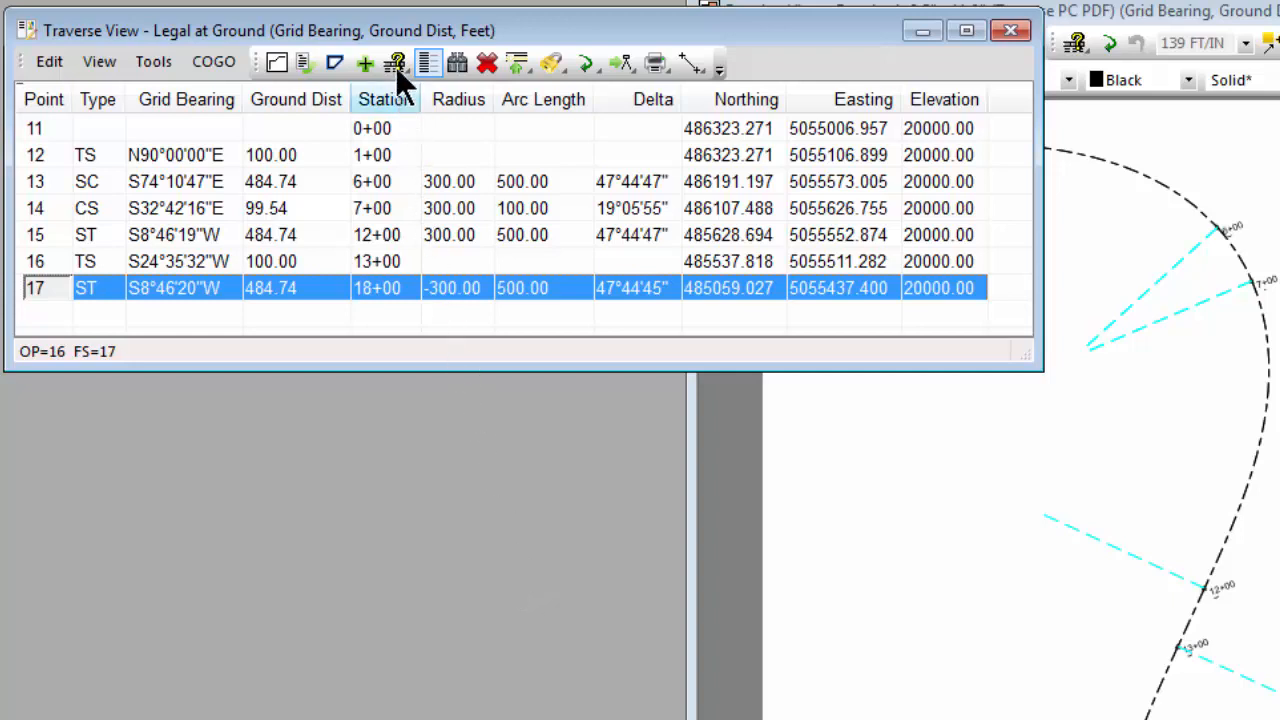
pyautogui.click(396, 62)
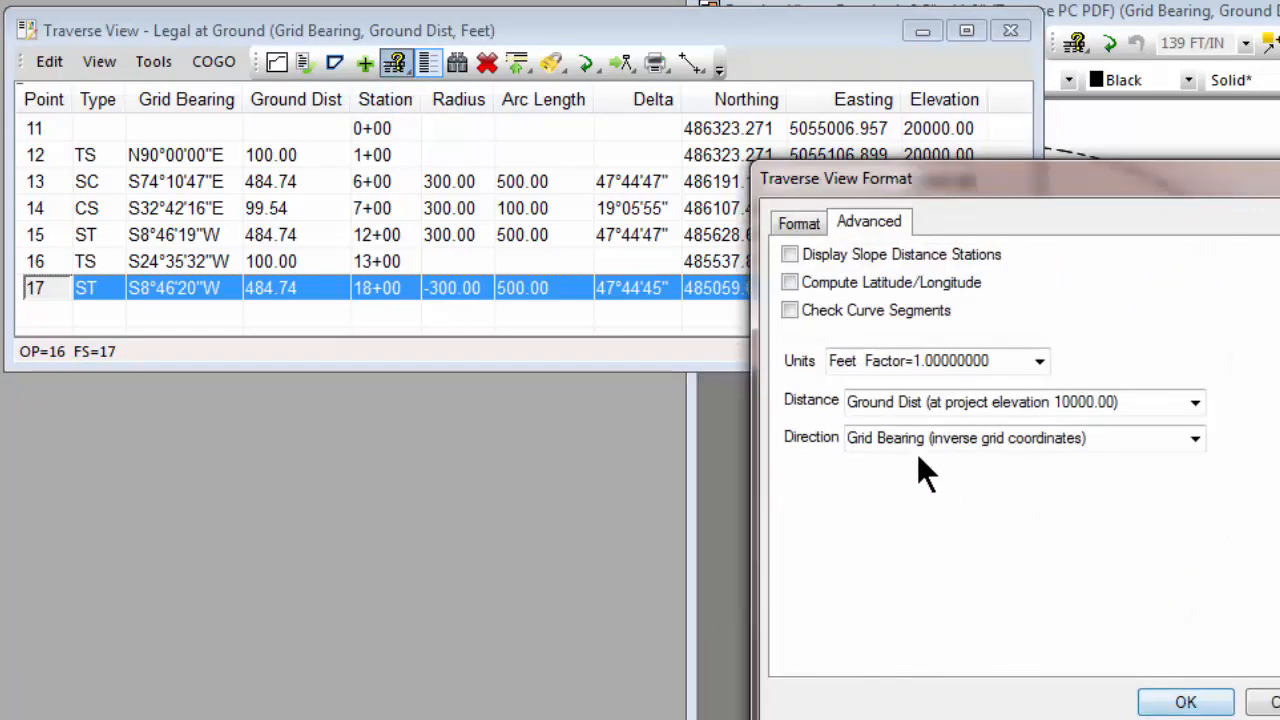
pyautogui.moveTo(1120, 440)
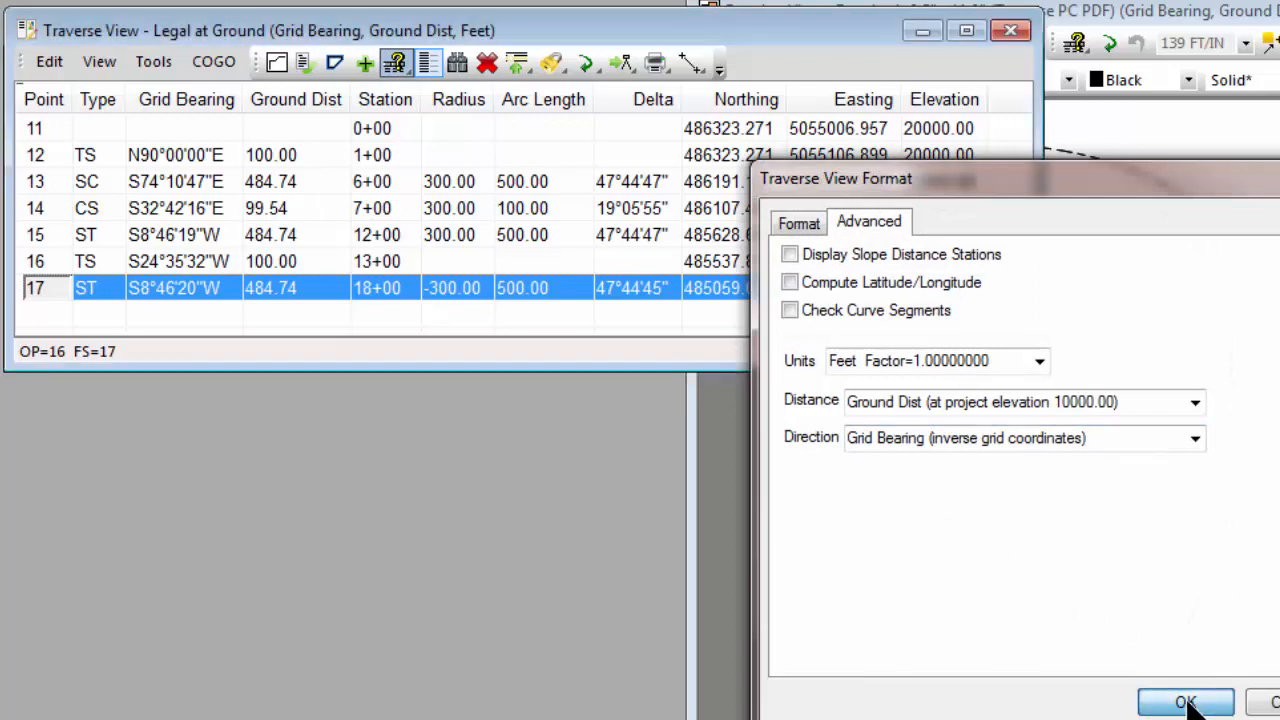
pyautogui.click(1184, 700)
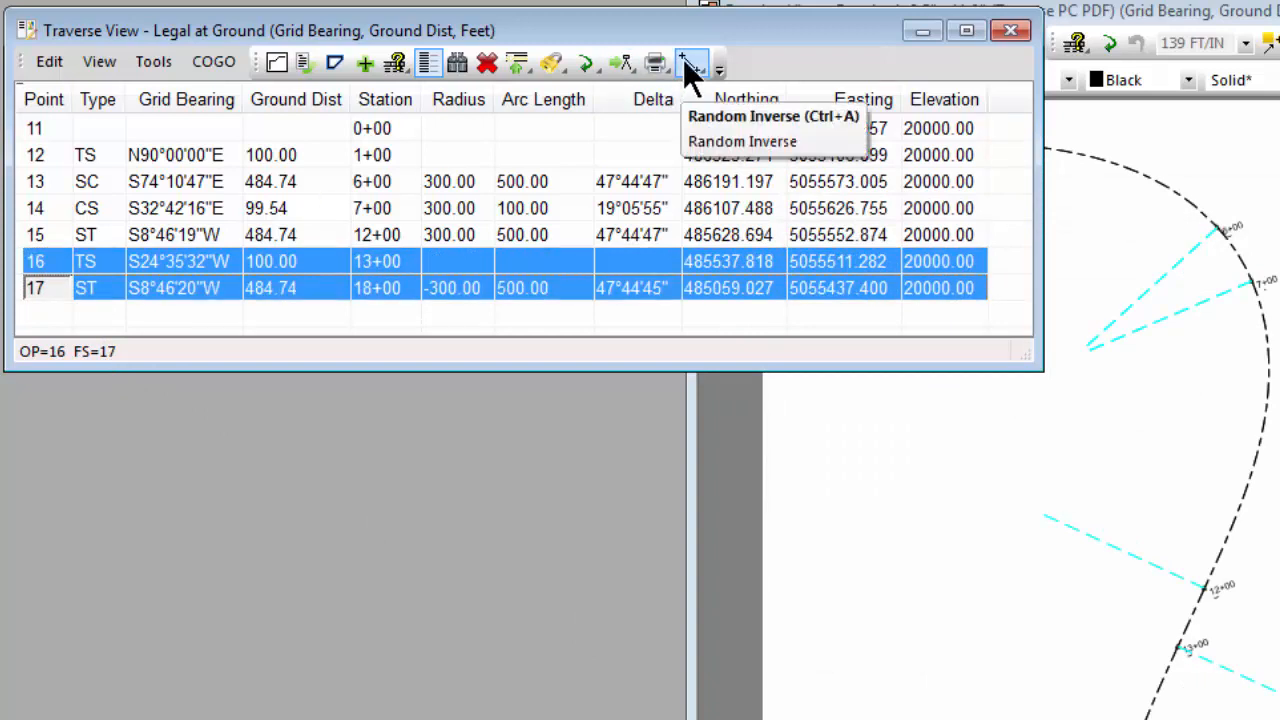
# Step: Inverse points 16 to 17 and review the distance-type choices under Show Options
pyautogui.click(742, 116)
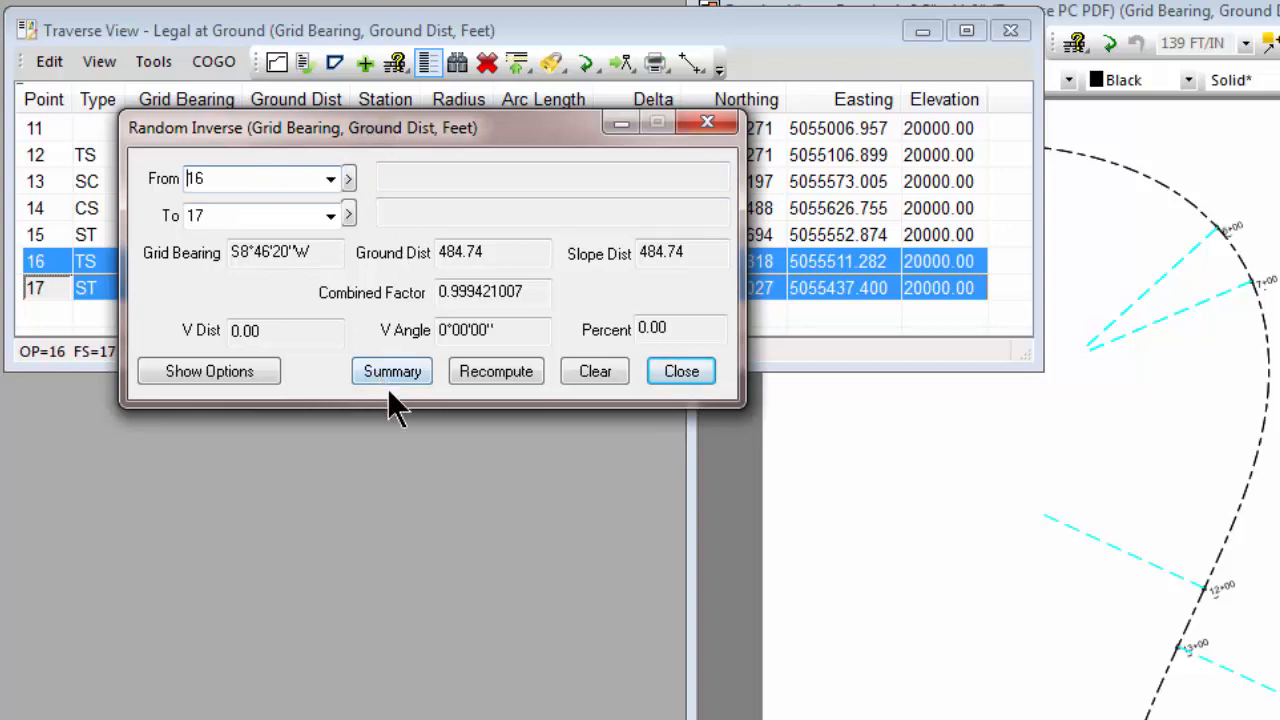
pyautogui.click(208, 370)
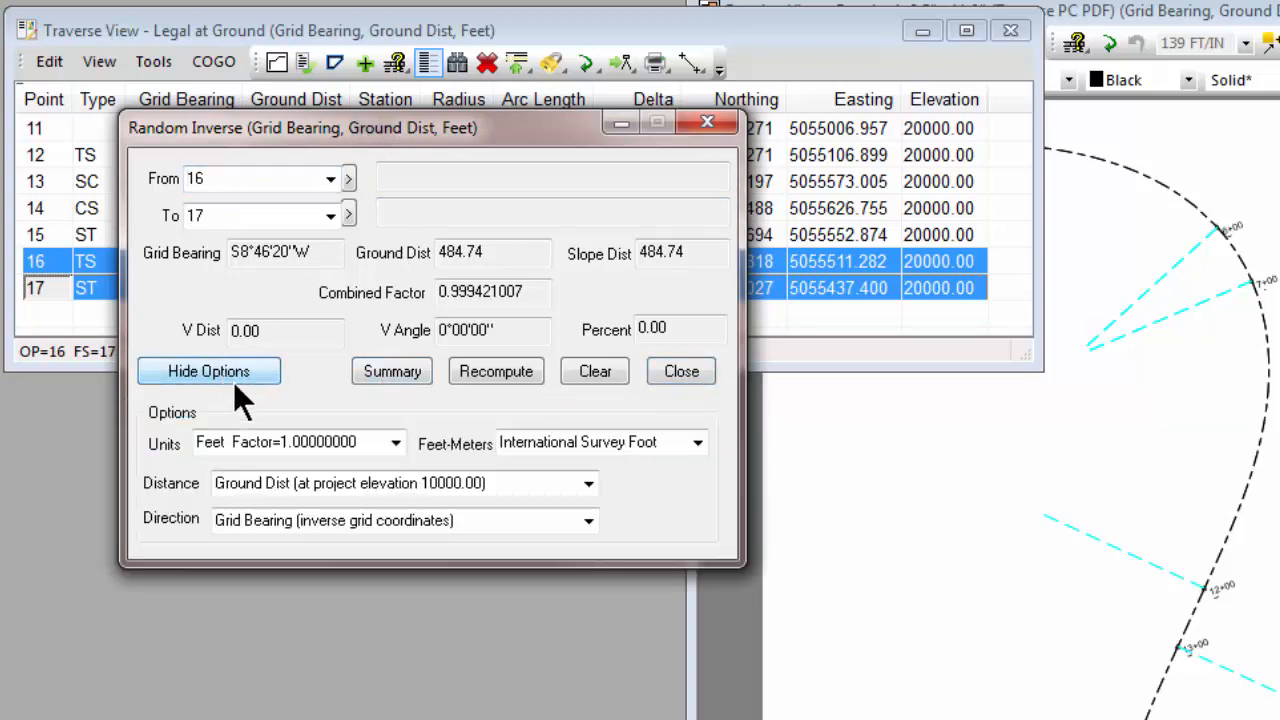
pyautogui.click(588, 482)
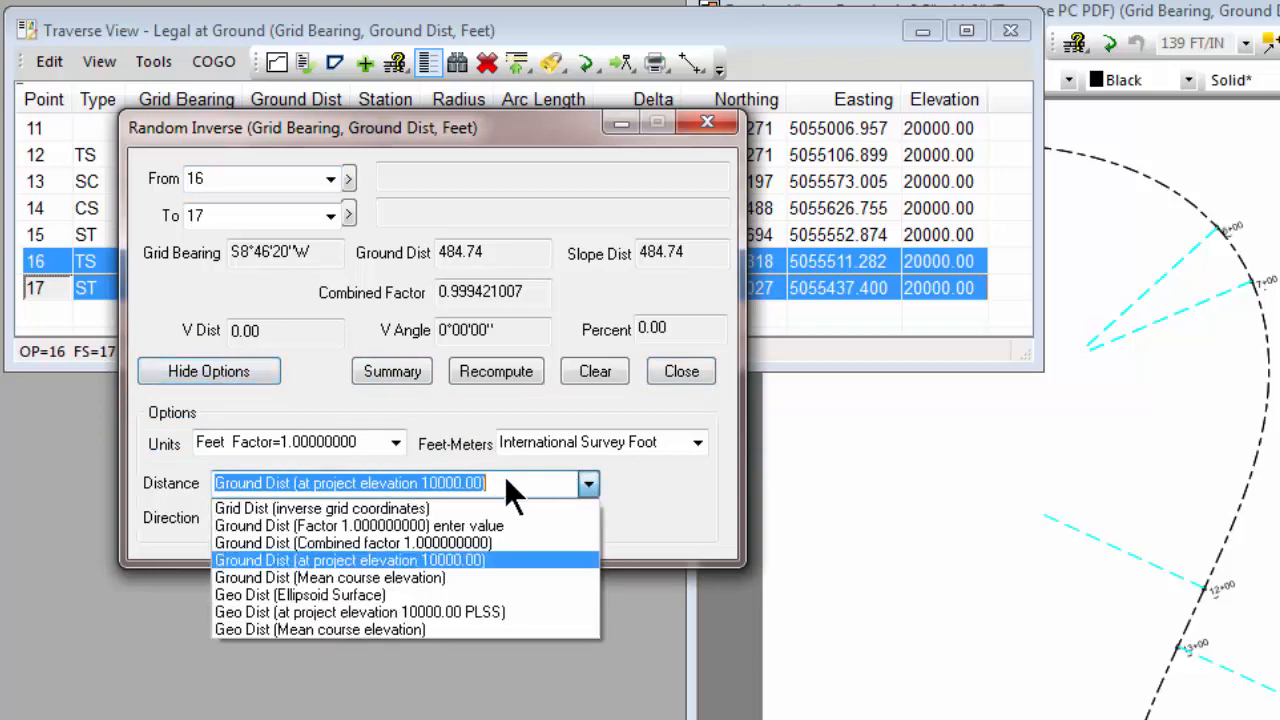
pyautogui.click(320, 508)
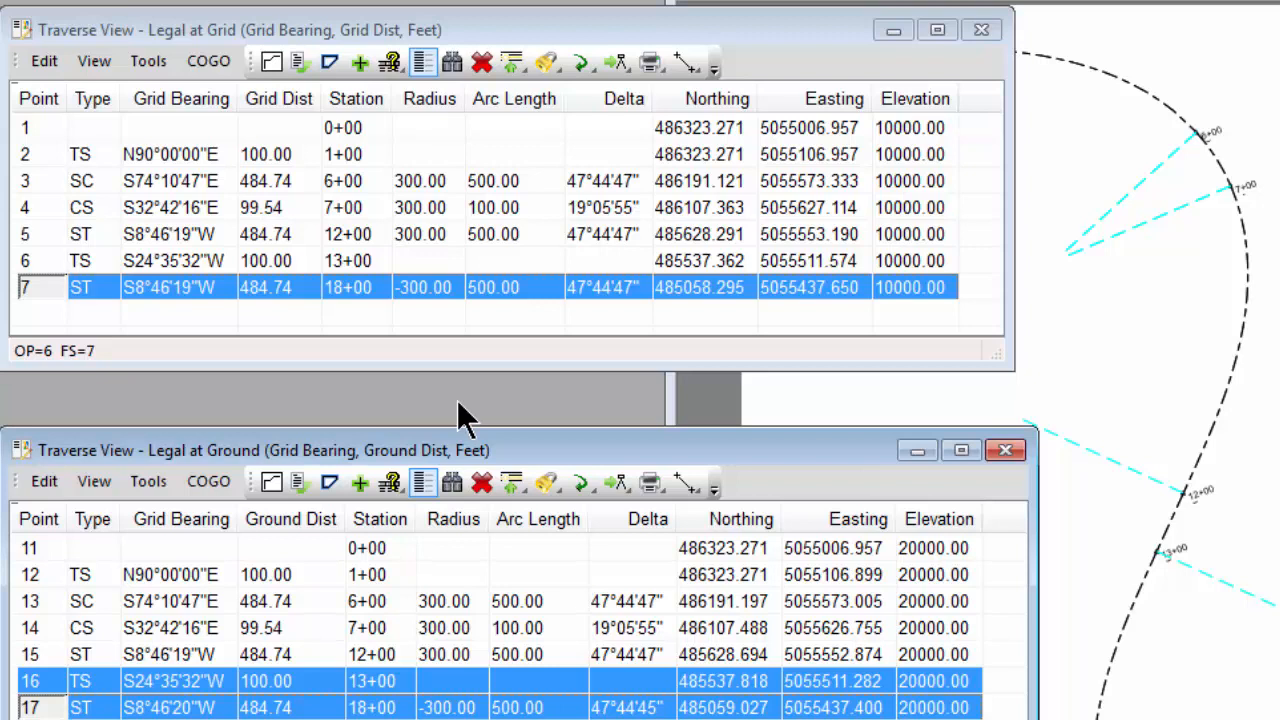
pyautogui.moveTo(1056, 188)
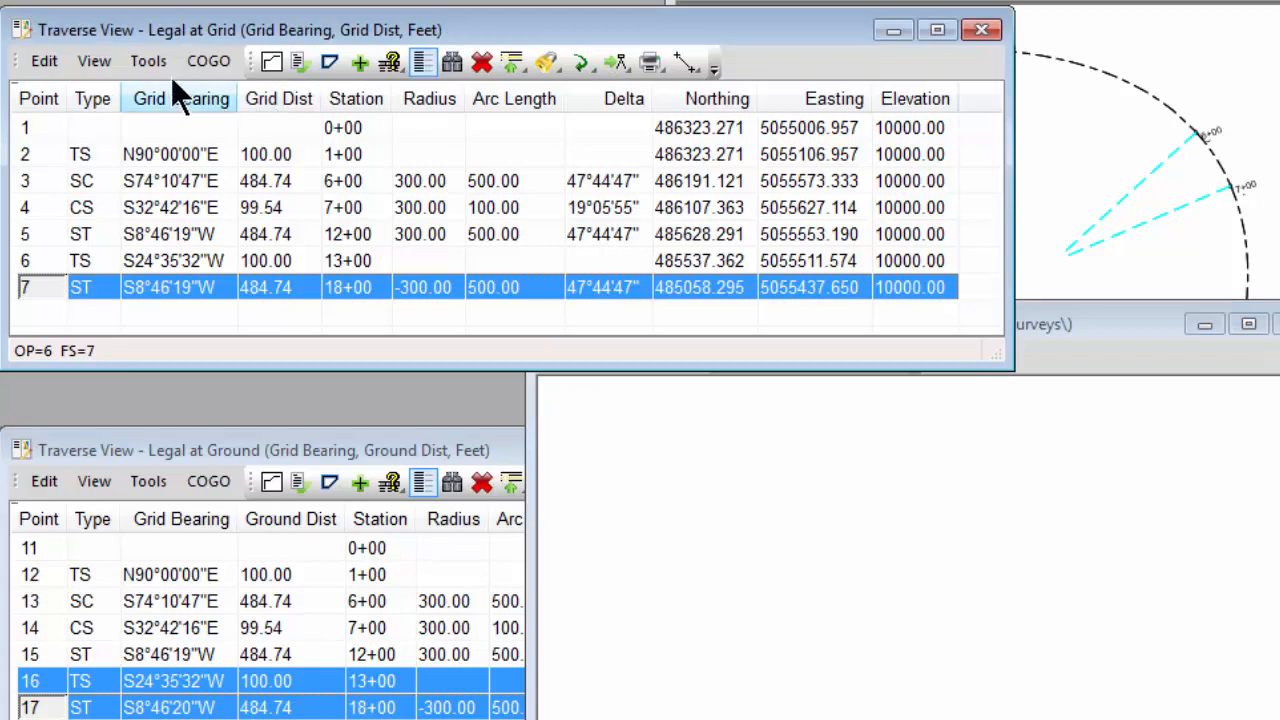
# Step: Run Tools > Legal Description Report on Legal at Grid, listing courses such as N90°E for 100.00
pyautogui.click(148, 60)
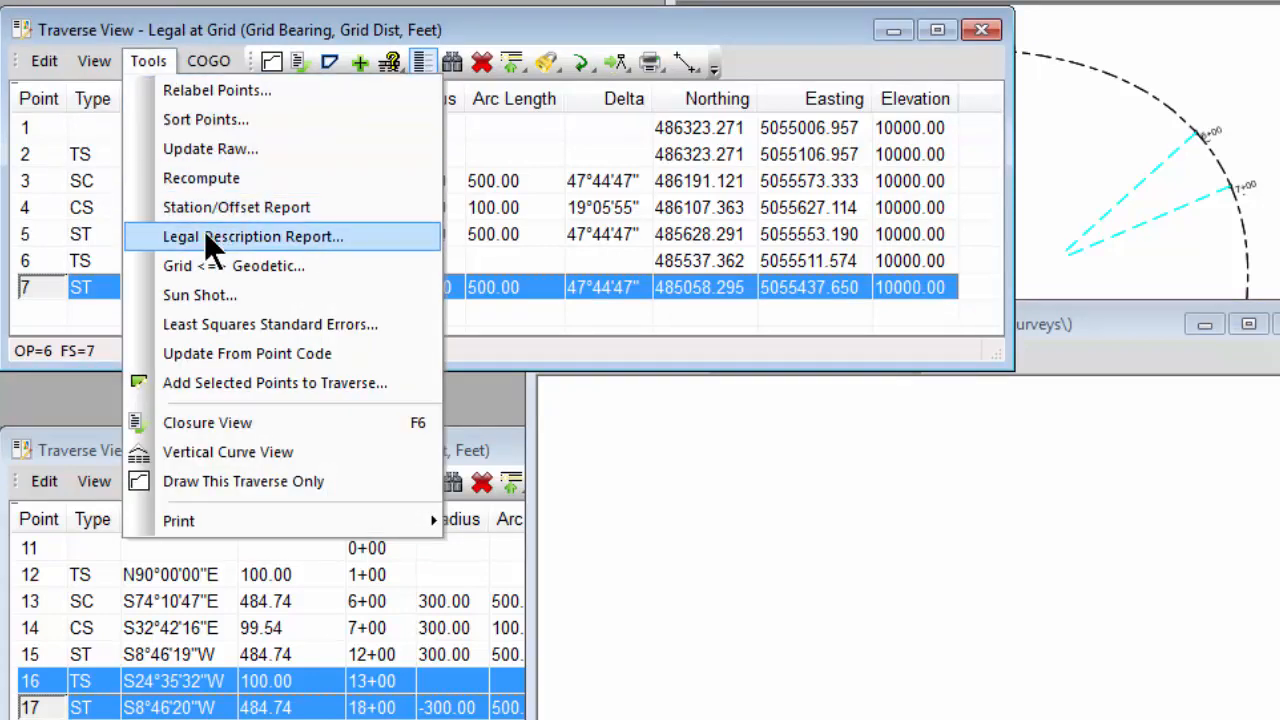
pyautogui.click(252, 236)
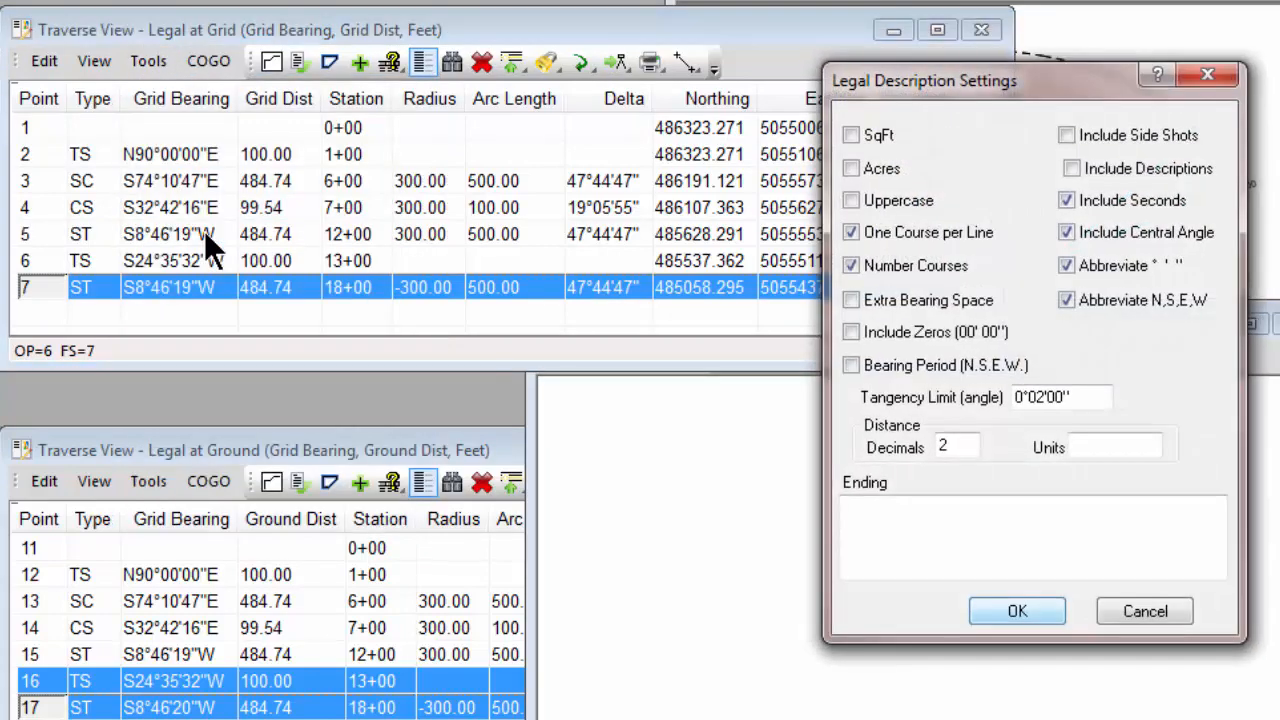
pyautogui.click(1016, 612)
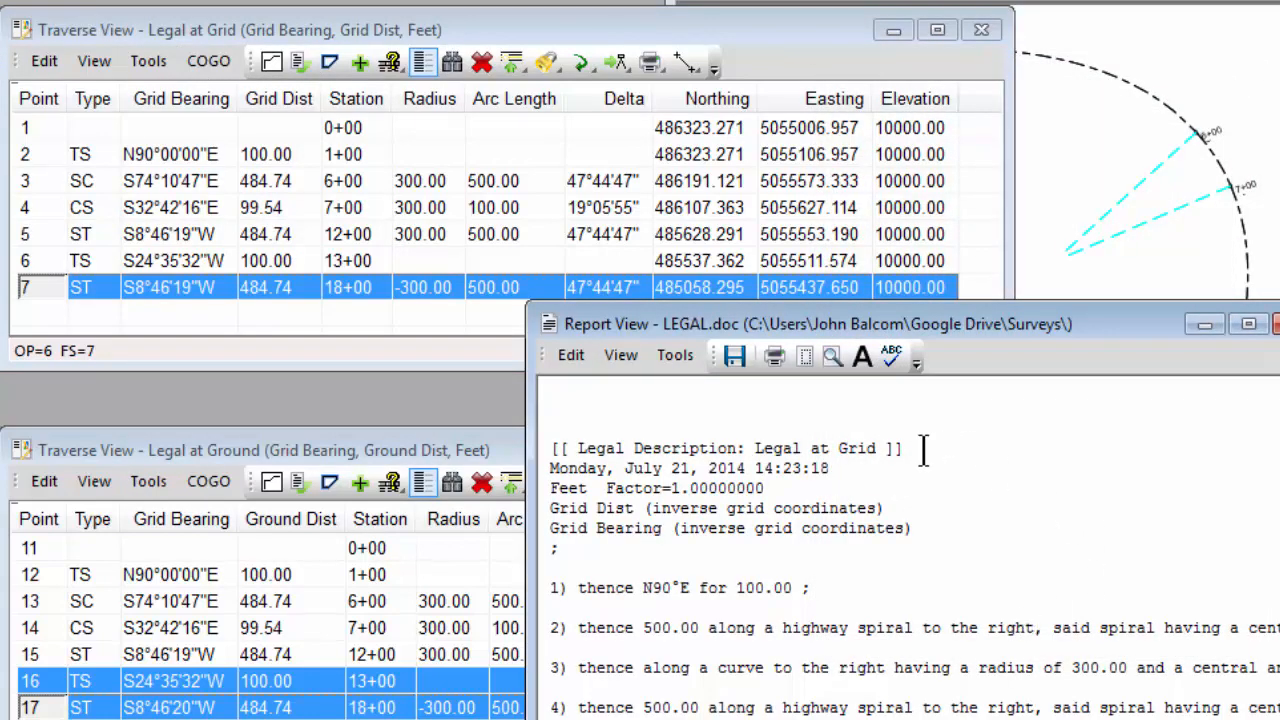
pyautogui.click(764, 448)
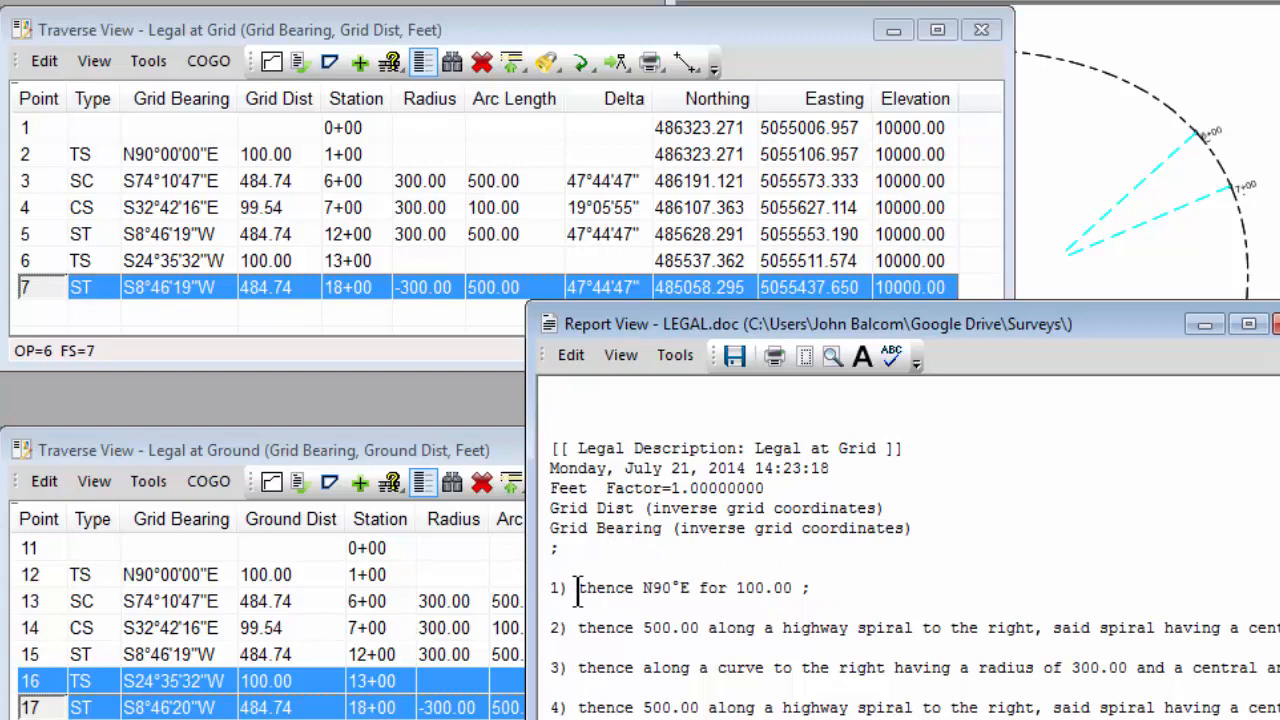
pyautogui.click(800, 588)
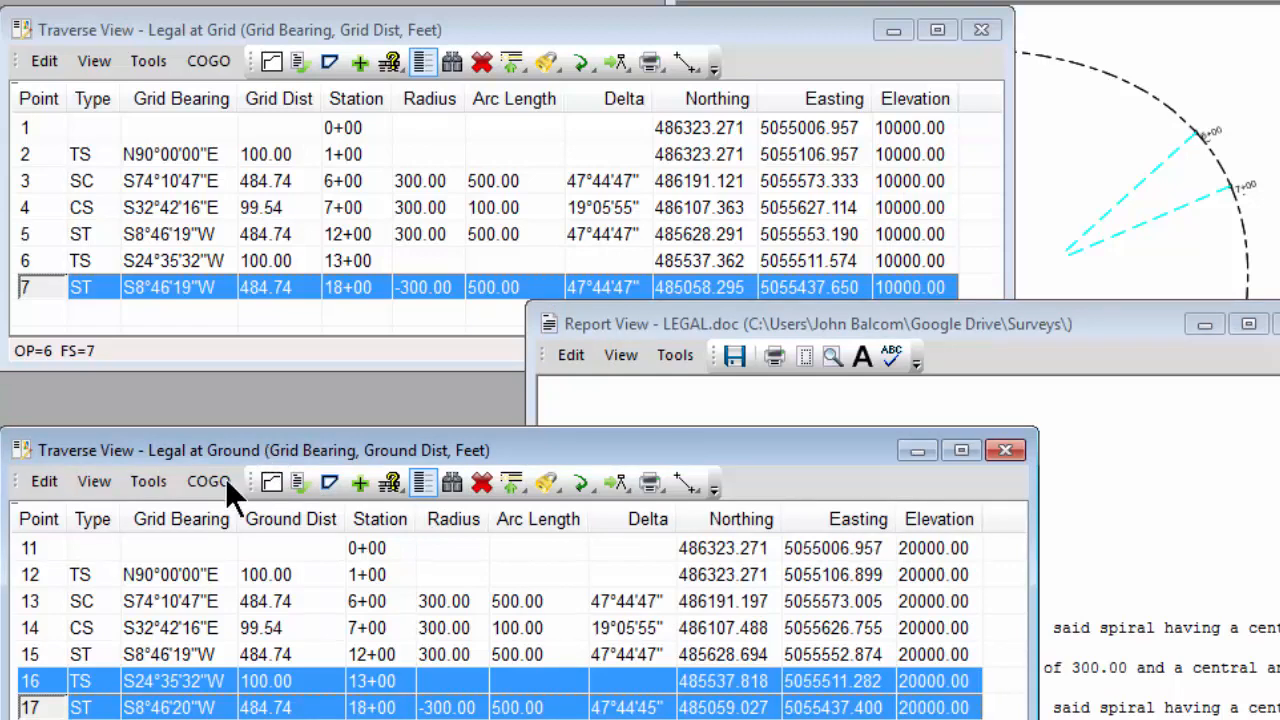
# Step: Run the Legal Description Report on Legal at Ground, using ground distance at elevation 10000.00
pyautogui.click(148, 480)
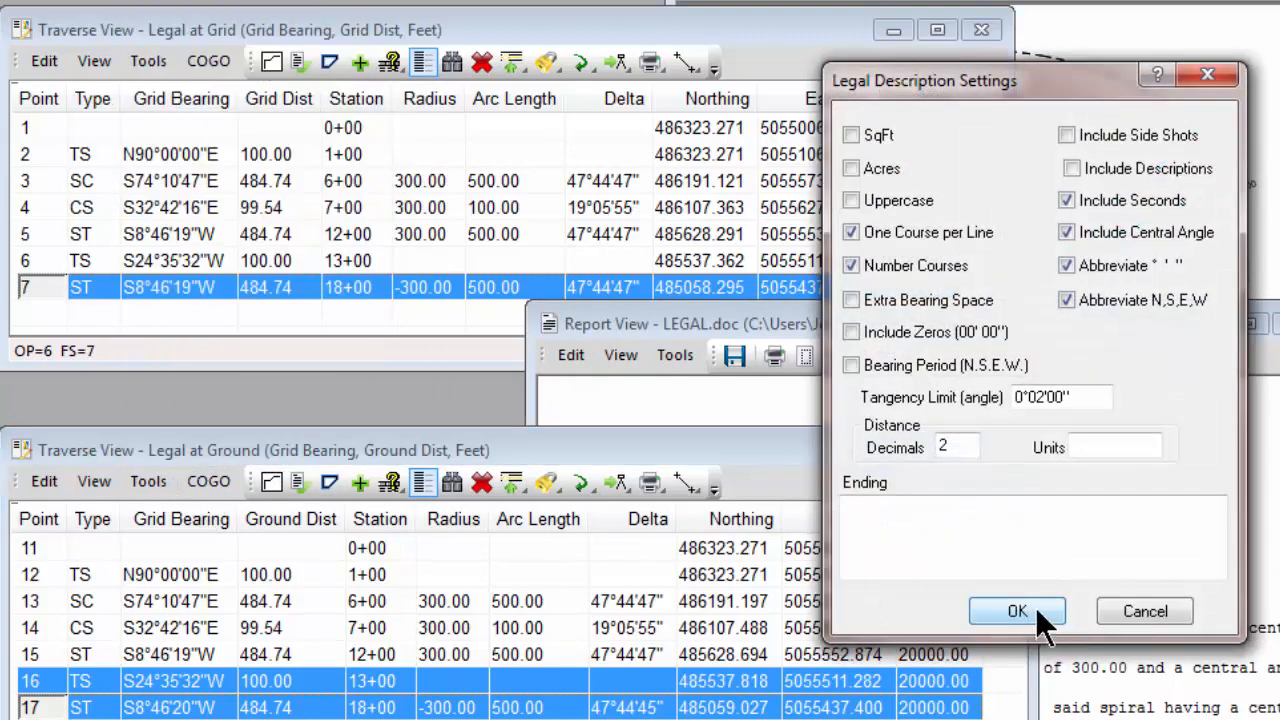
pyautogui.click(1016, 612)
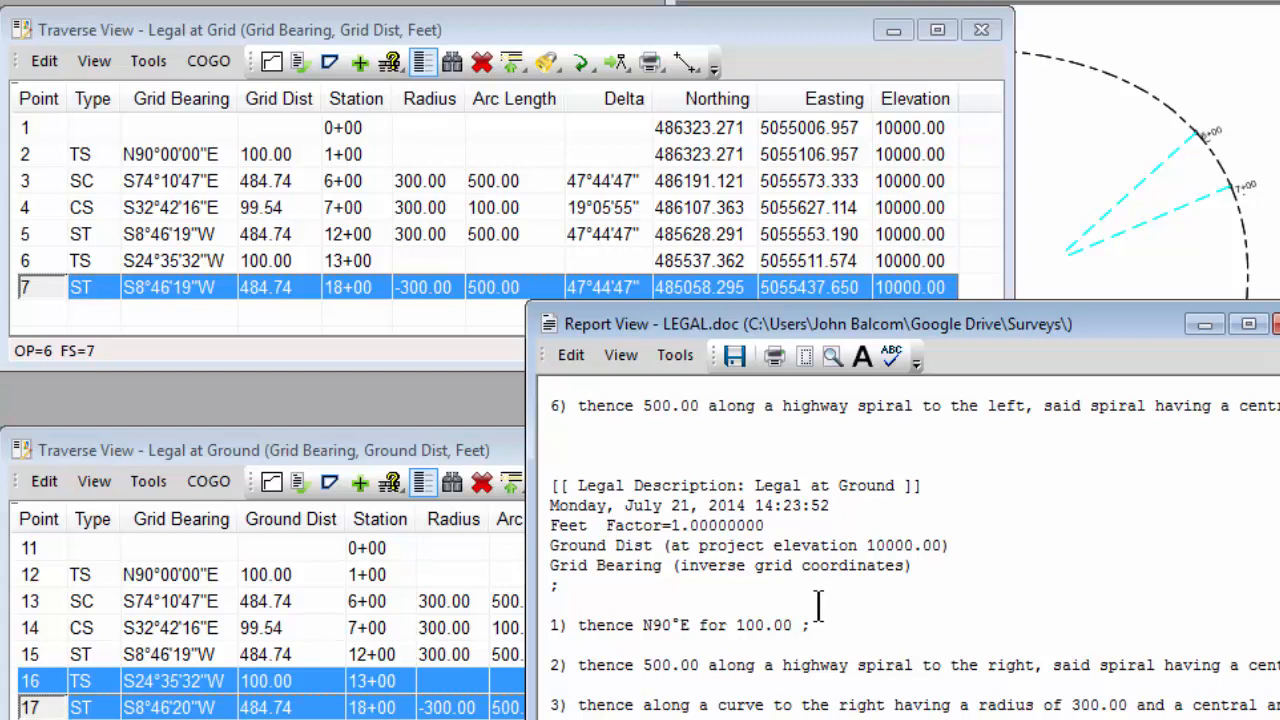
pyautogui.moveTo(820, 596)
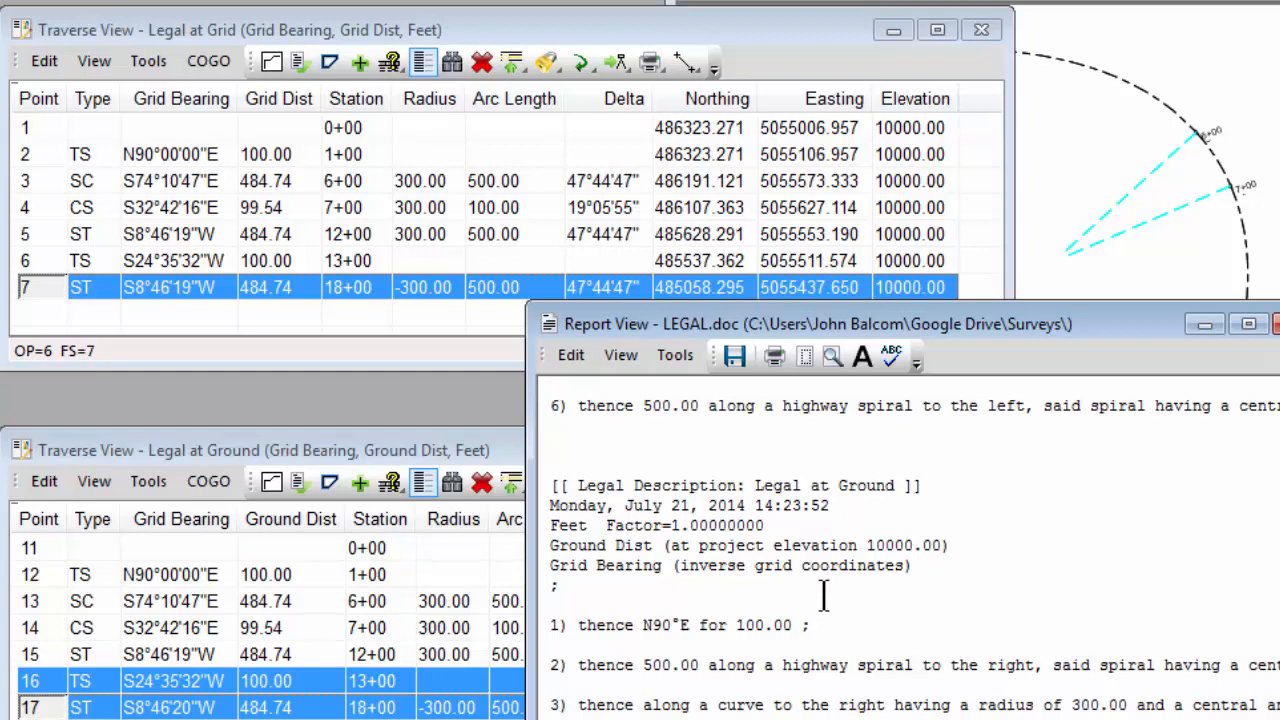
pyautogui.moveTo(800, 636)
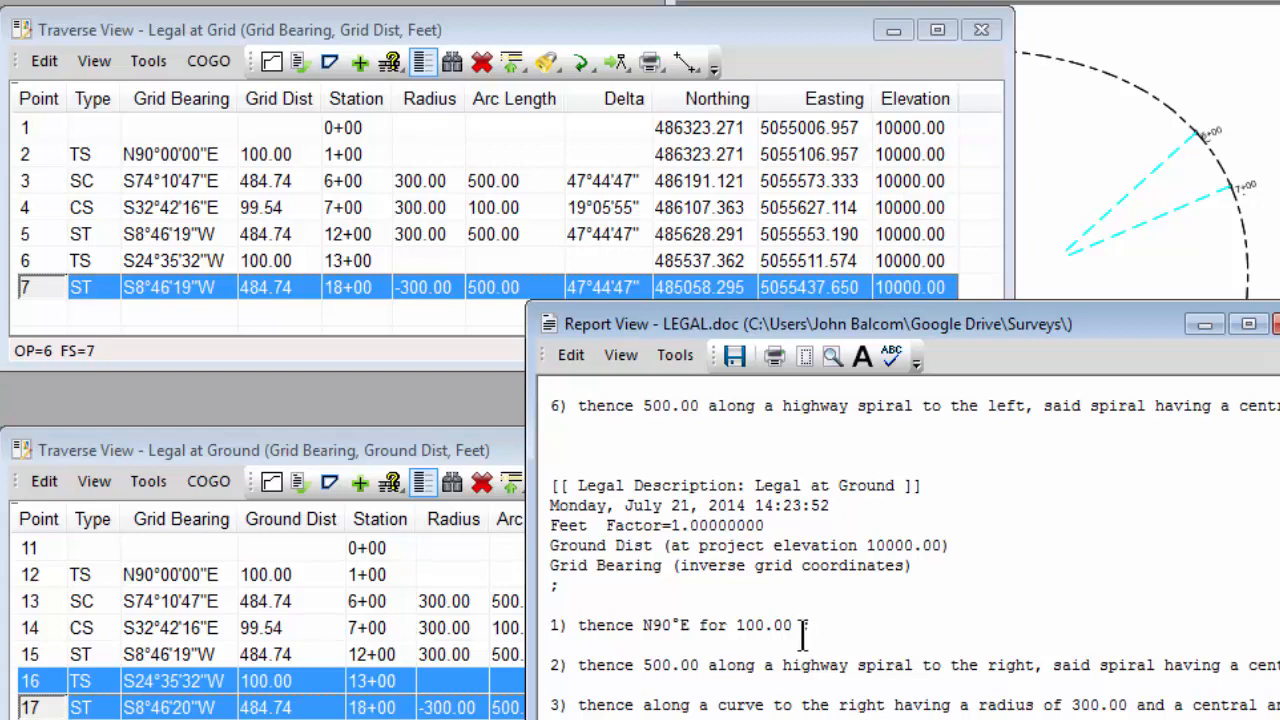
pyautogui.moveTo(870, 704)
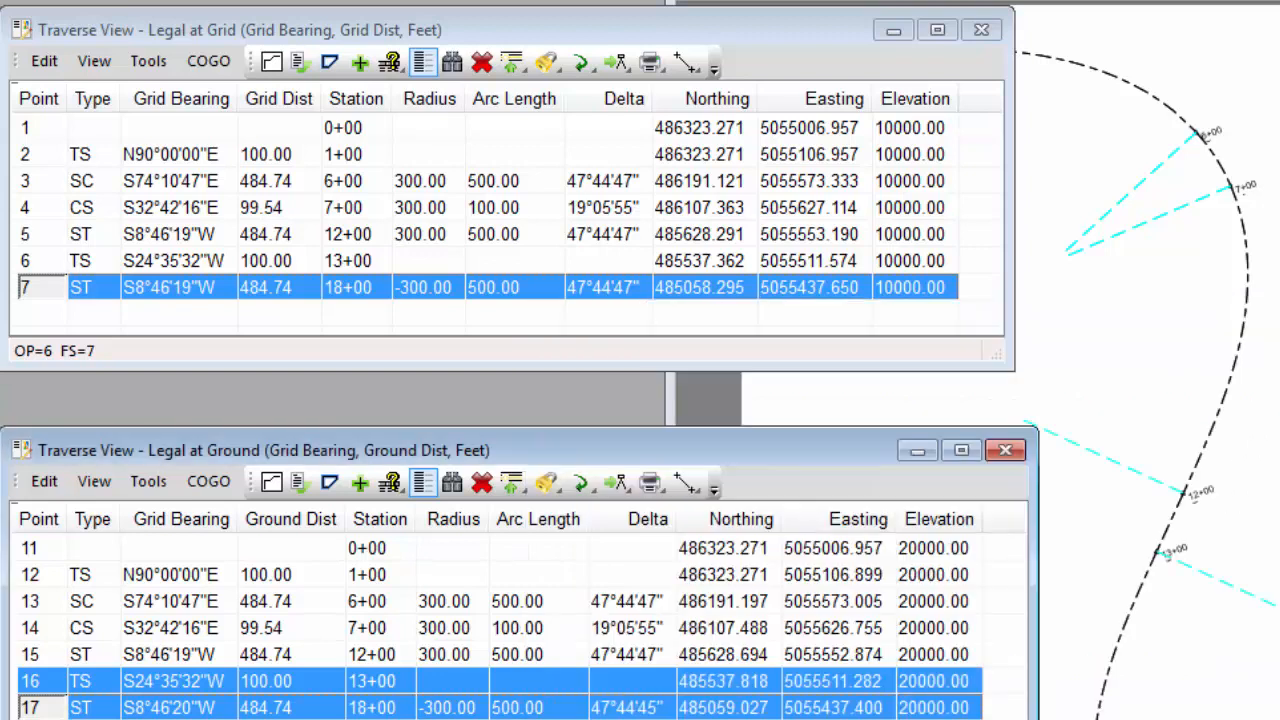
pyautogui.moveTo(620, 700)
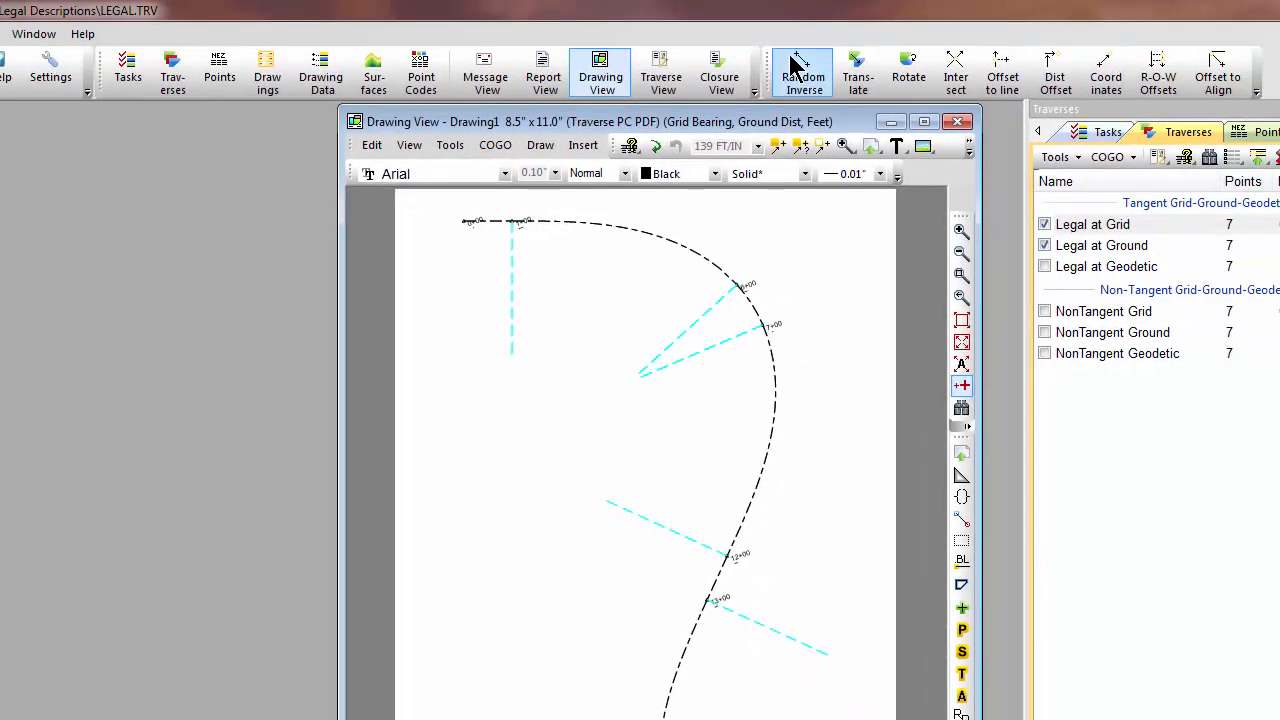
# Step: Scroll the Report View down to the Legal at Ground description below the grid one
pyautogui.click(804, 70)
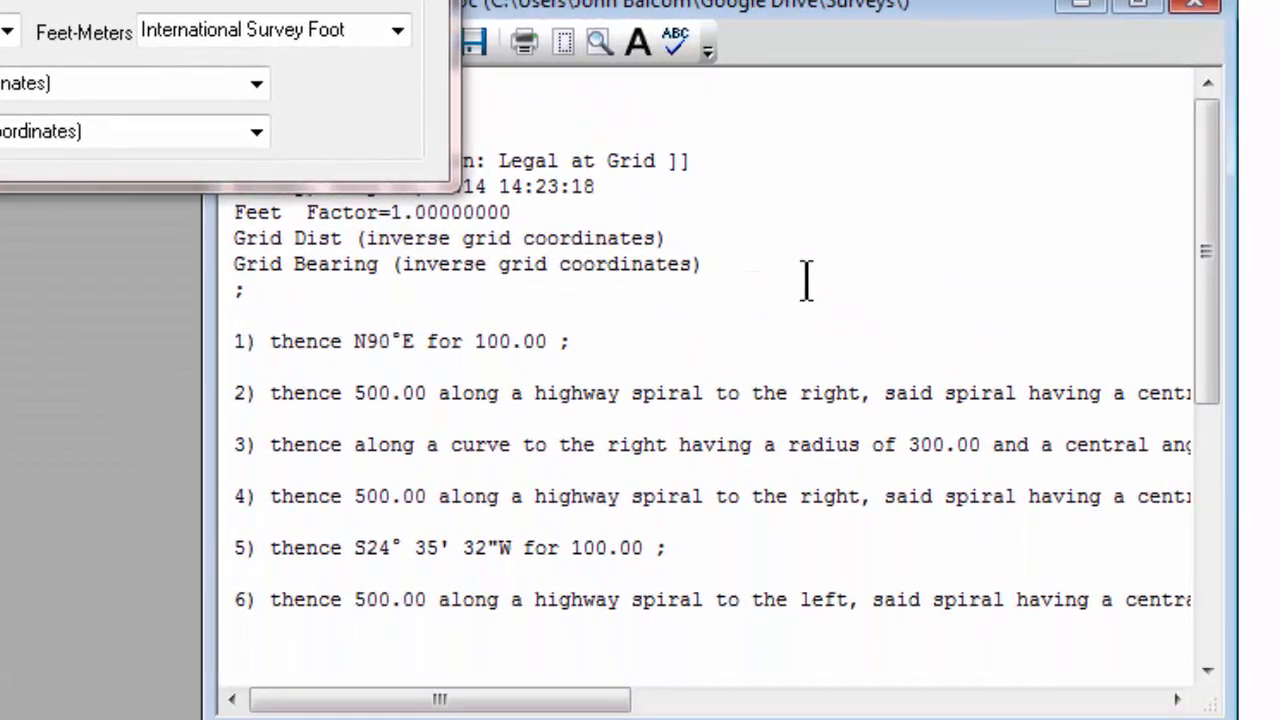
pyautogui.scroll(-3)
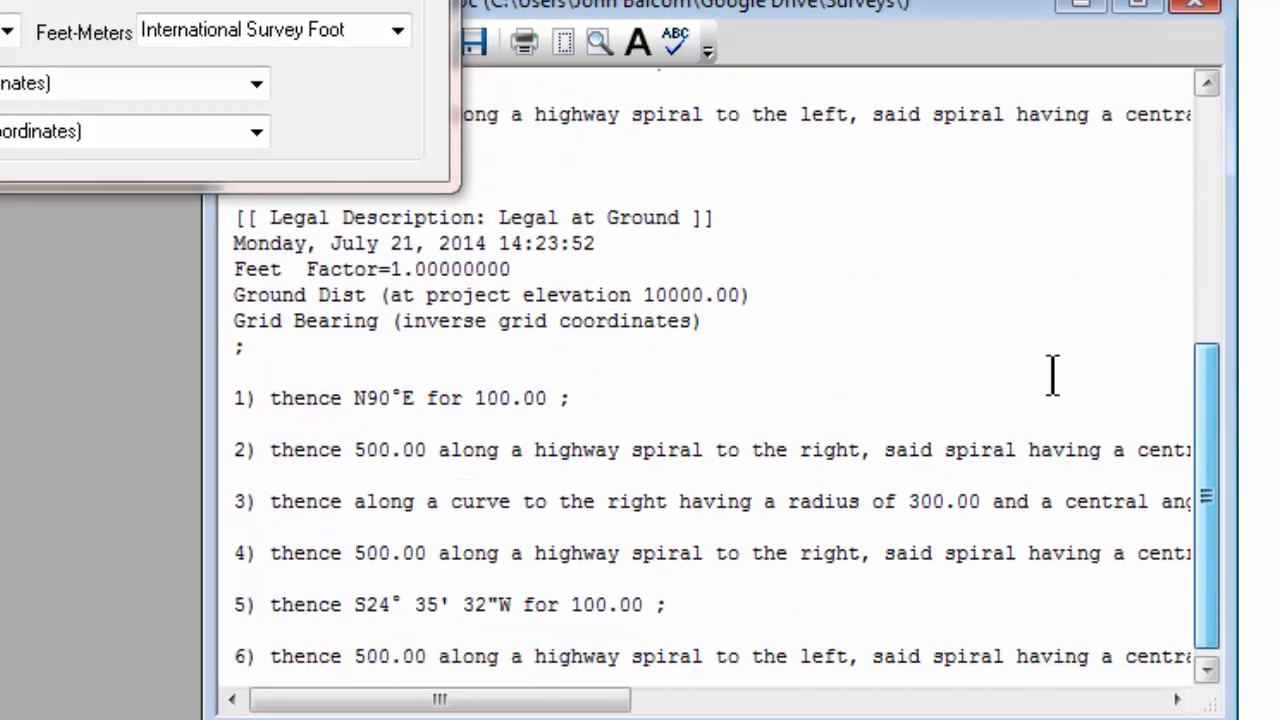